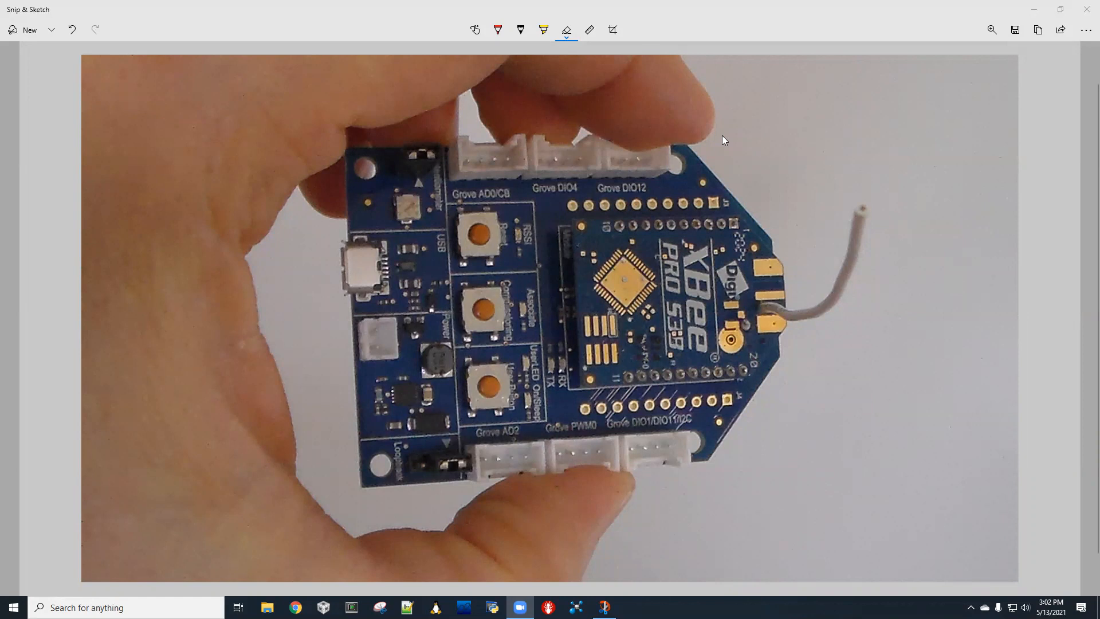
Circle the XBee module with its antenna and the three buttons in red pen.
left_click(497, 30)
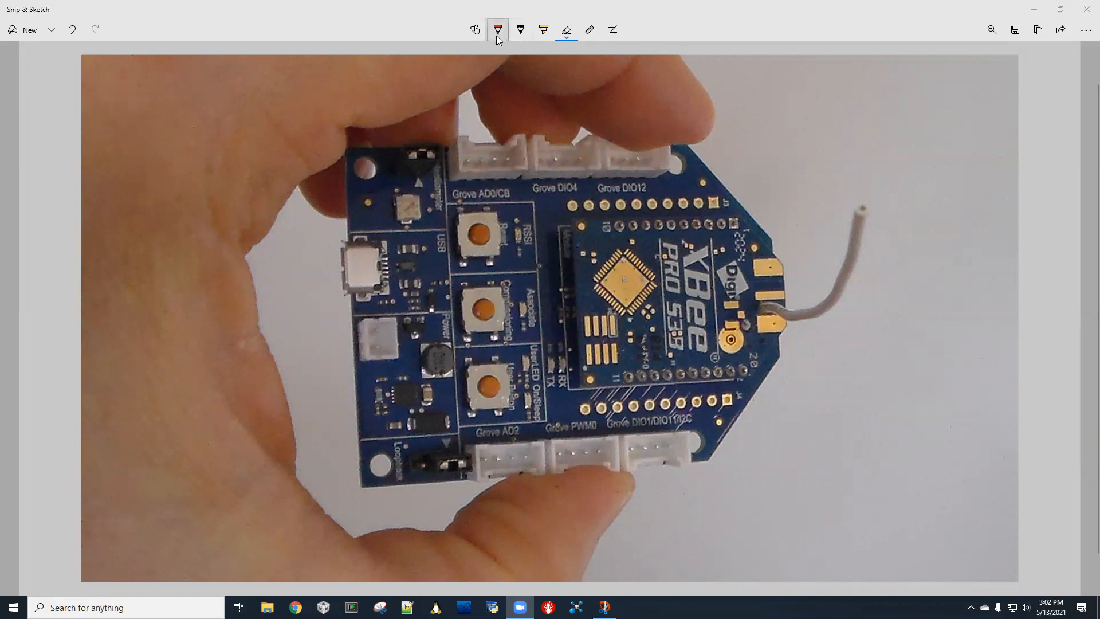
left_click_drag(582, 226, 607, 219)
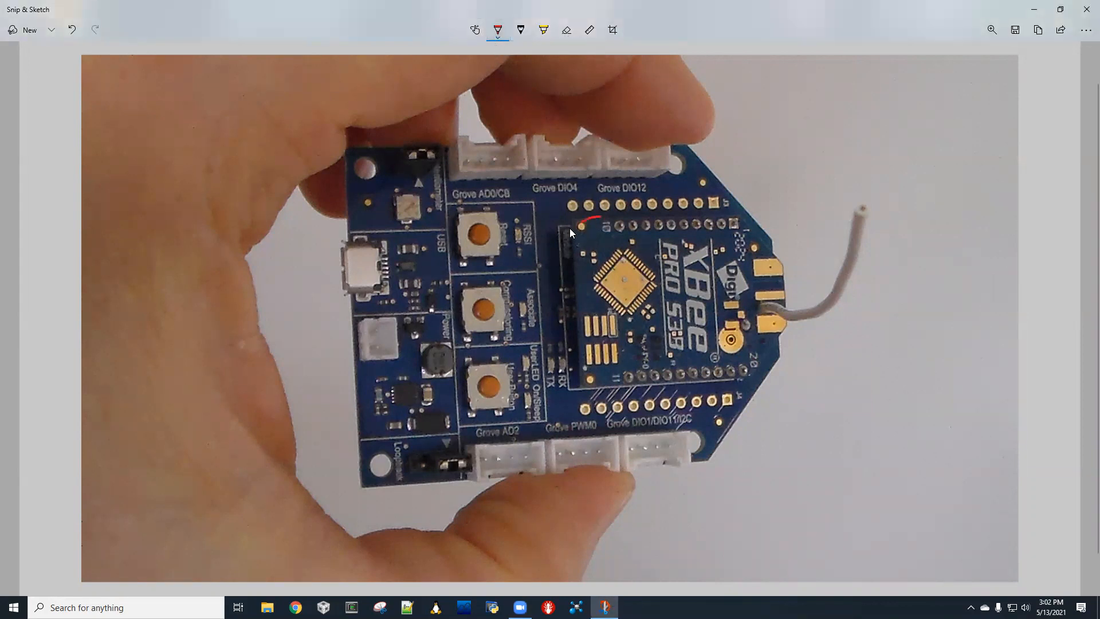
left_click_drag(572, 232, 768, 347)
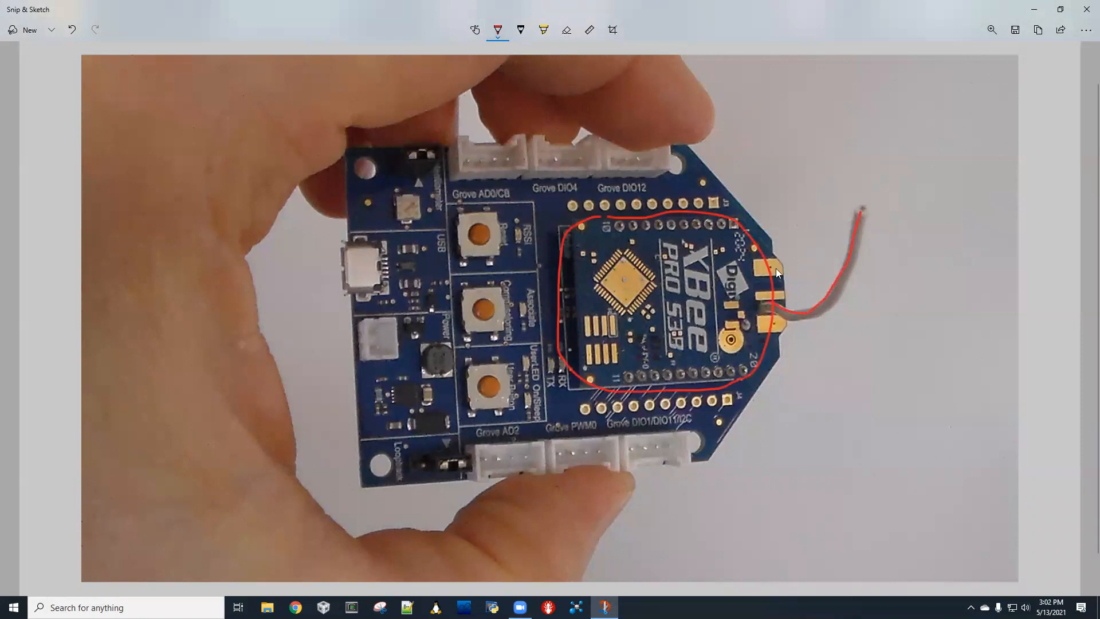
mouse_move(701, 293)
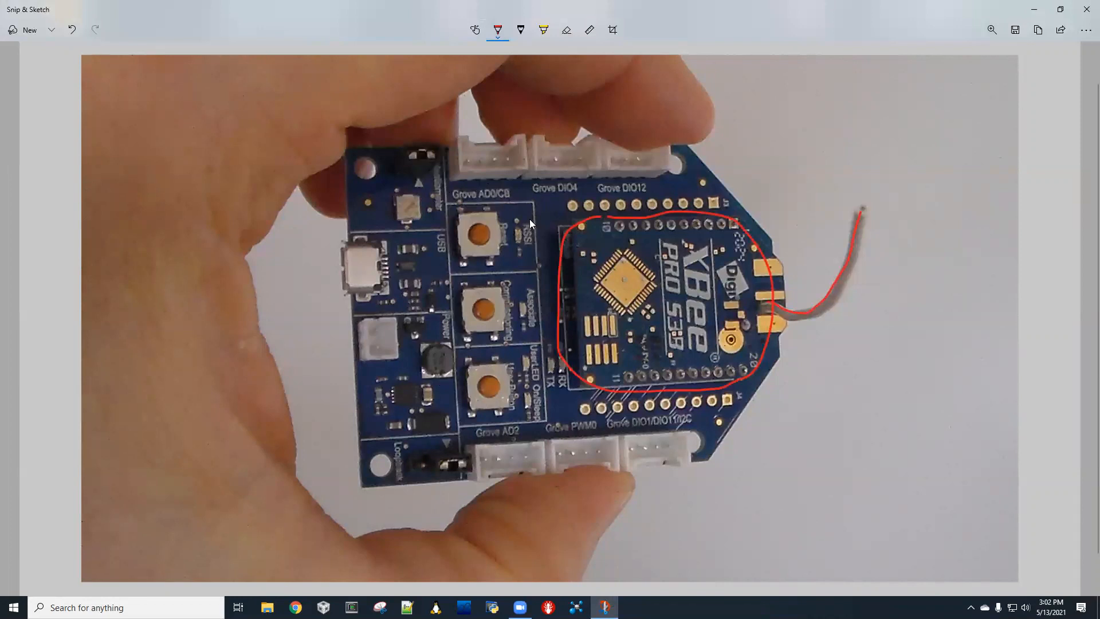
mouse_move(484, 208)
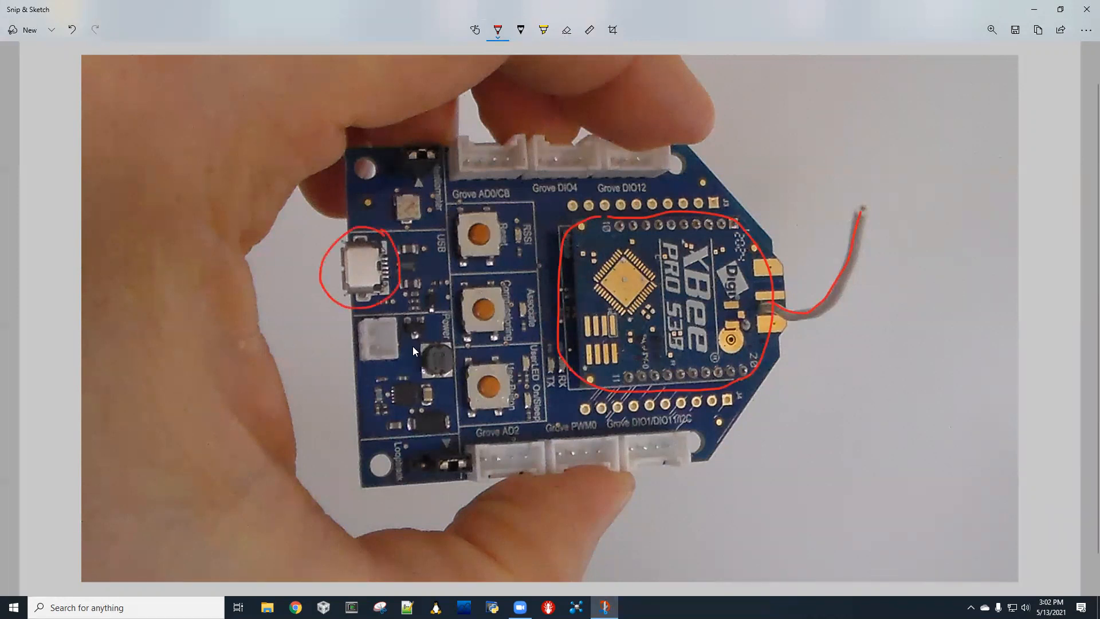
left_click_drag(477, 183, 512, 382)
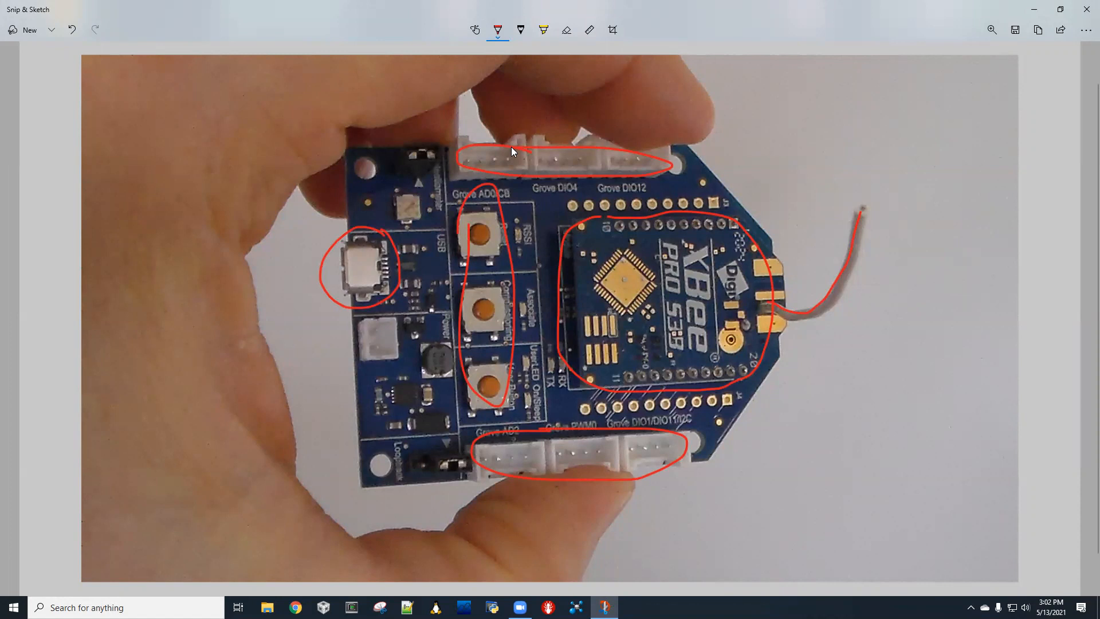
mouse_move(527, 179)
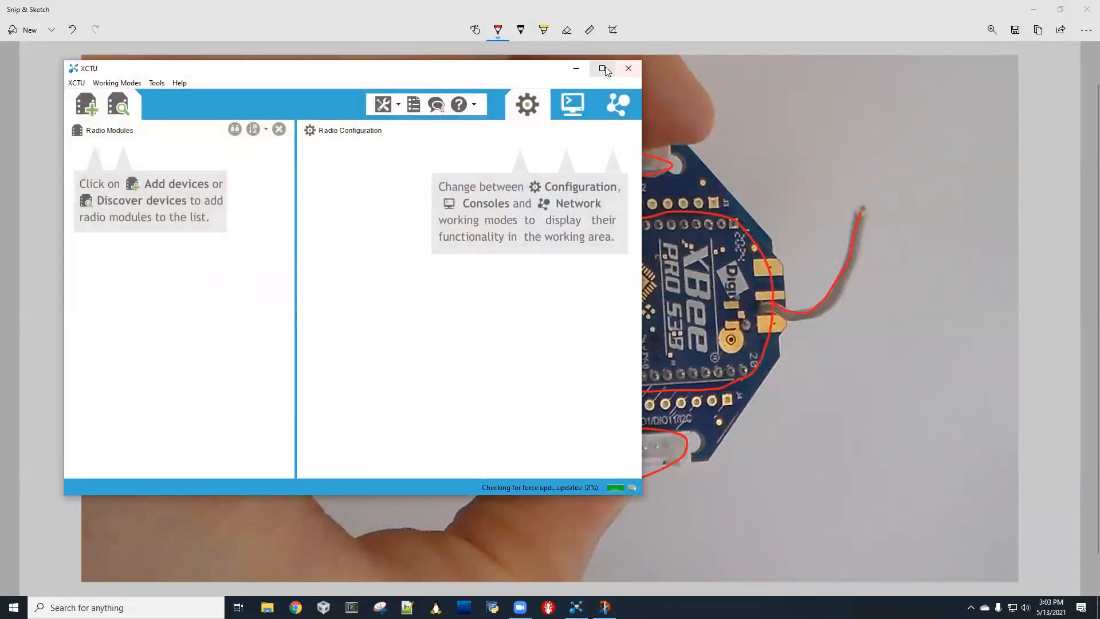
Maximize XCTU and choose COM9 USB Serial Port at 9600 baud in Add radio device.
left_click(603, 68)
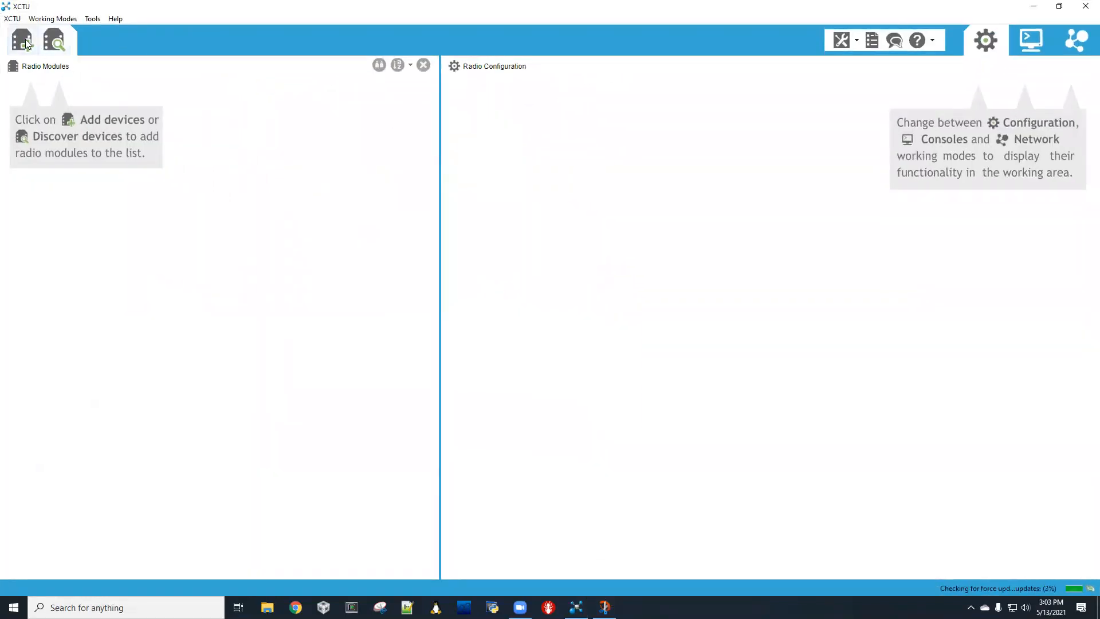
left_click(22, 41)
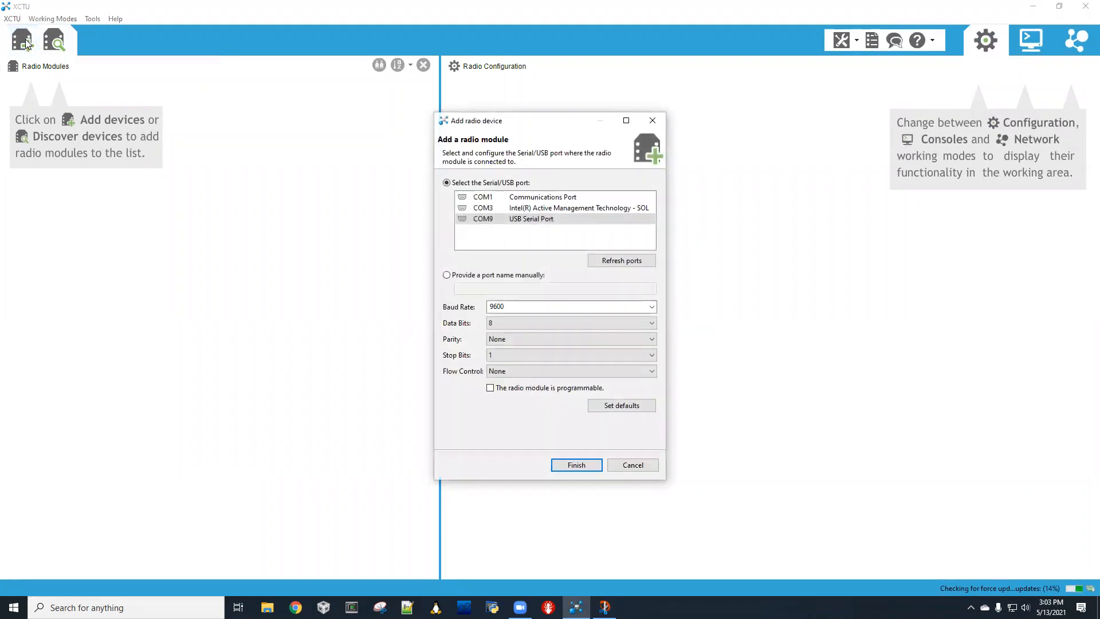
left_click(531, 218)
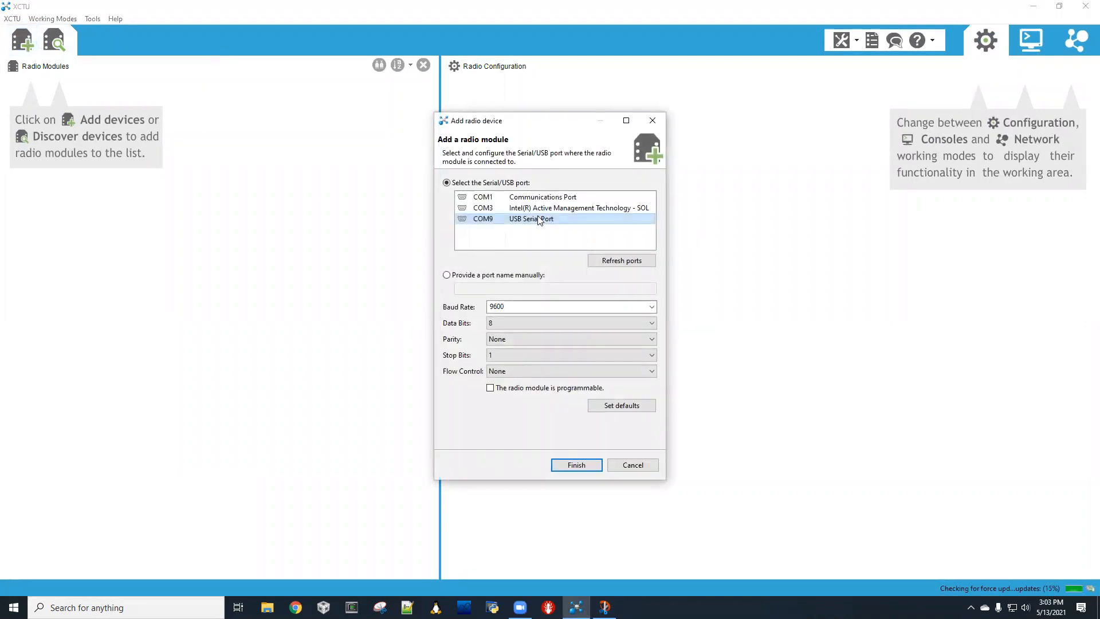
left_click(554, 208)
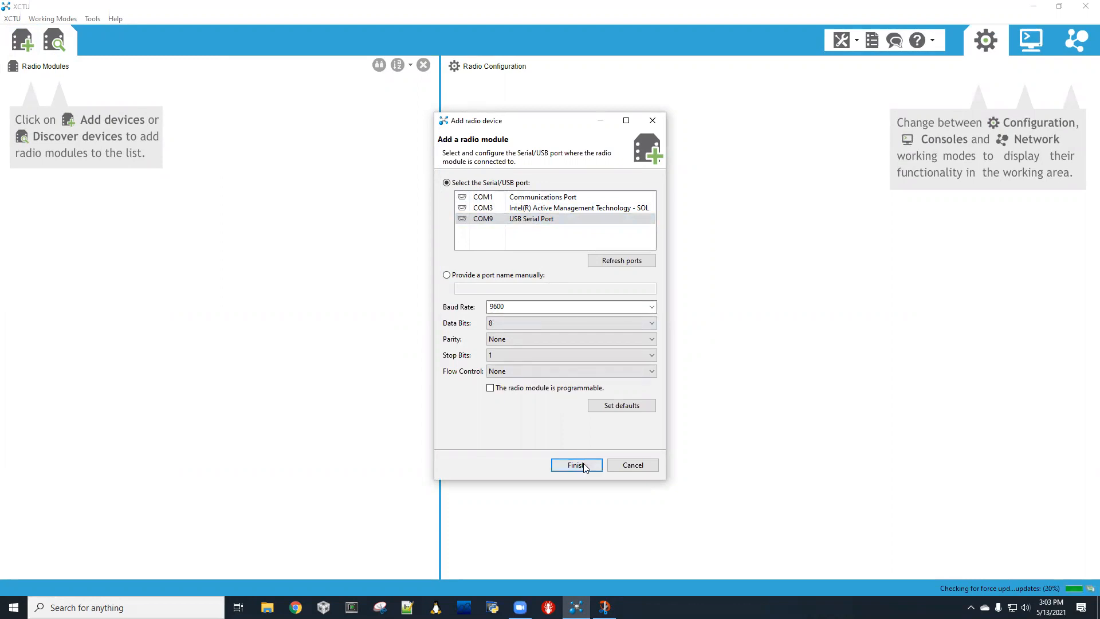
Finish adding the XBee PRO 900HP on COM9 and let its configuration load.
left_click(575, 465)
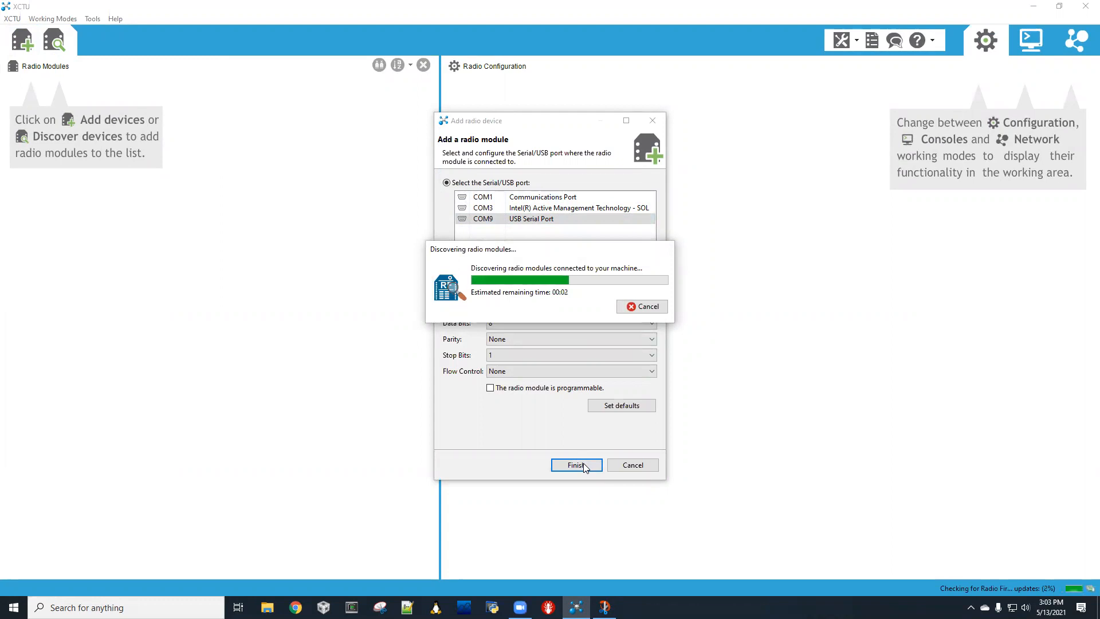
left_click(574, 465)
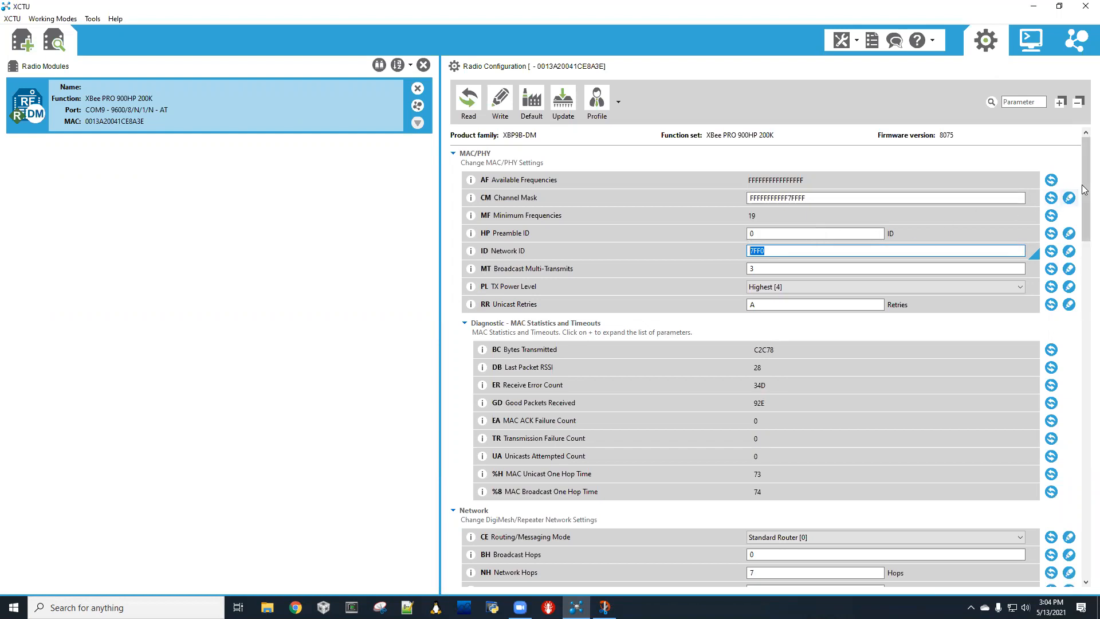
scroll("down", 3)
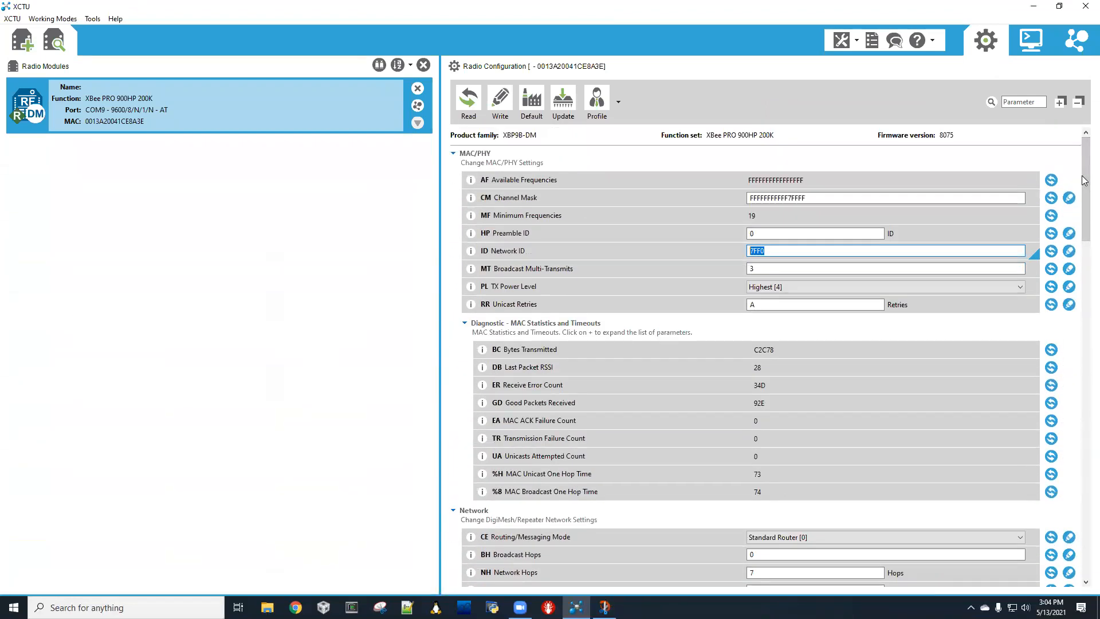
mouse_move(358, 222)
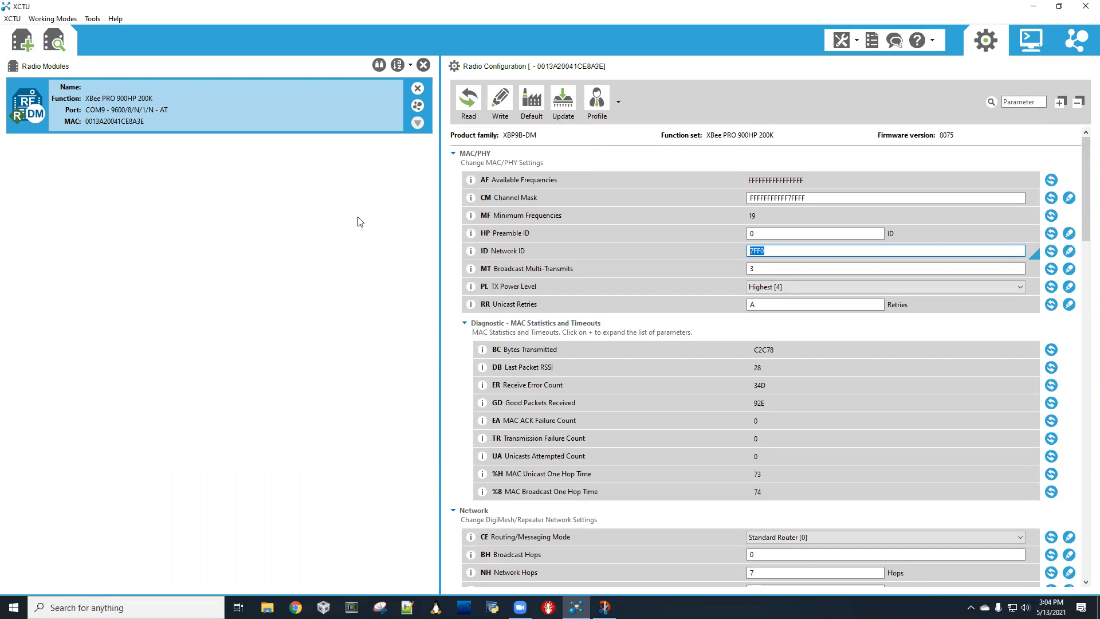
mouse_move(218, 156)
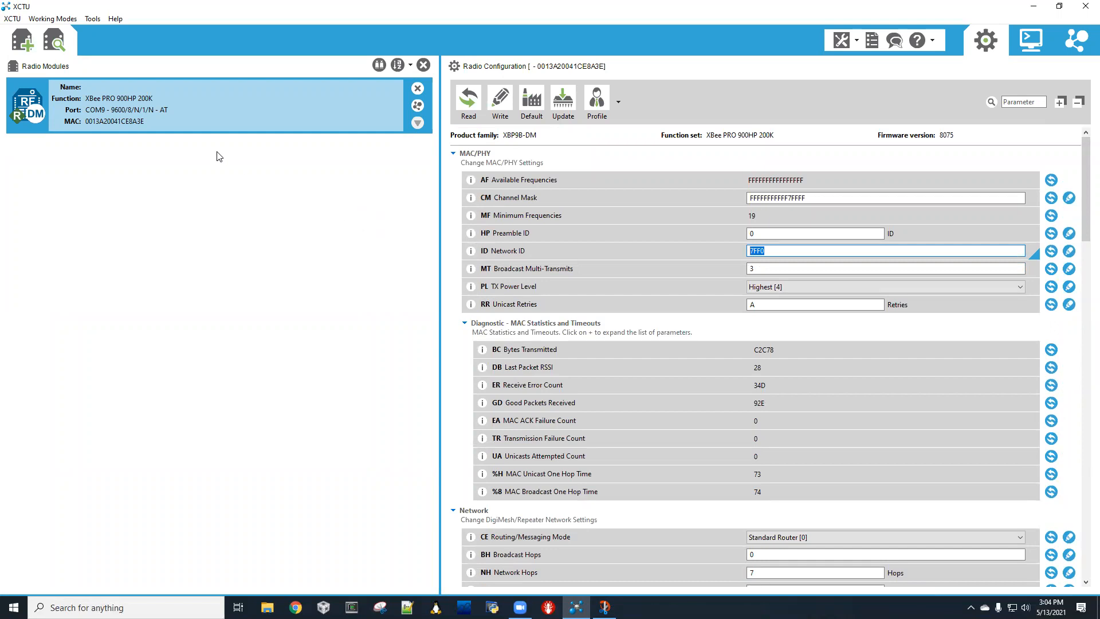
Launch Tools > Serial Console and maximize its window.
left_click(91, 18)
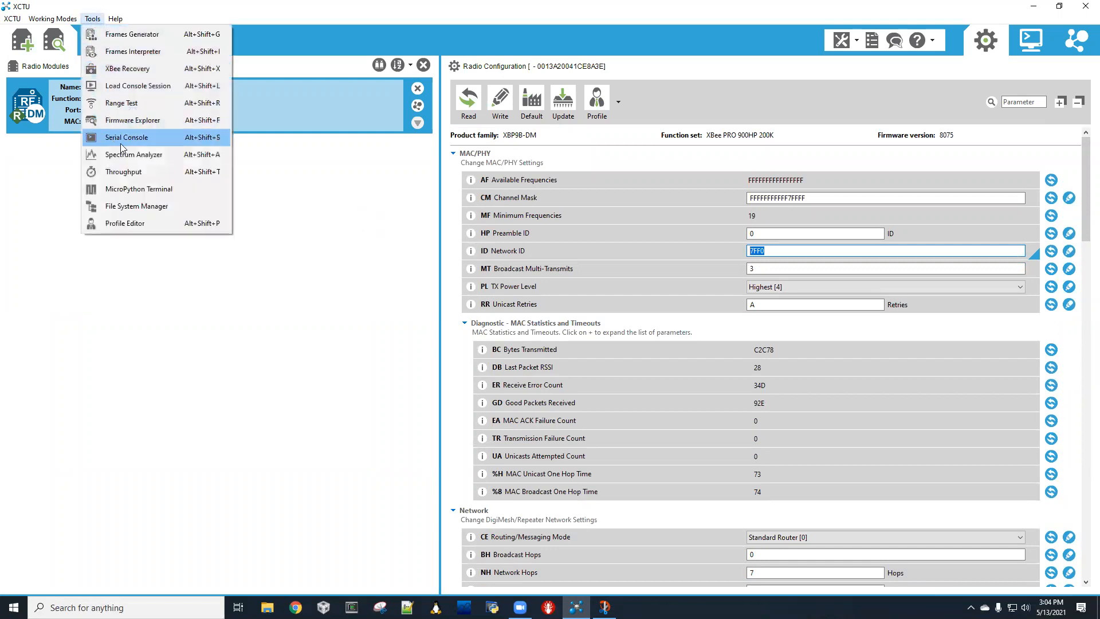
left_click(126, 137)
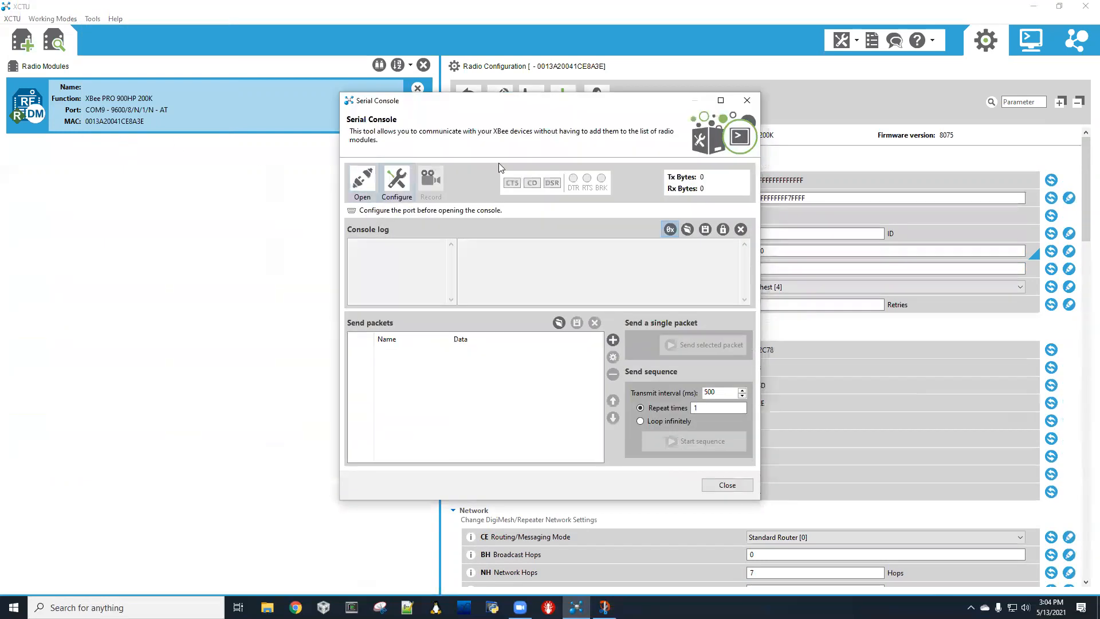
left_click(720, 100)
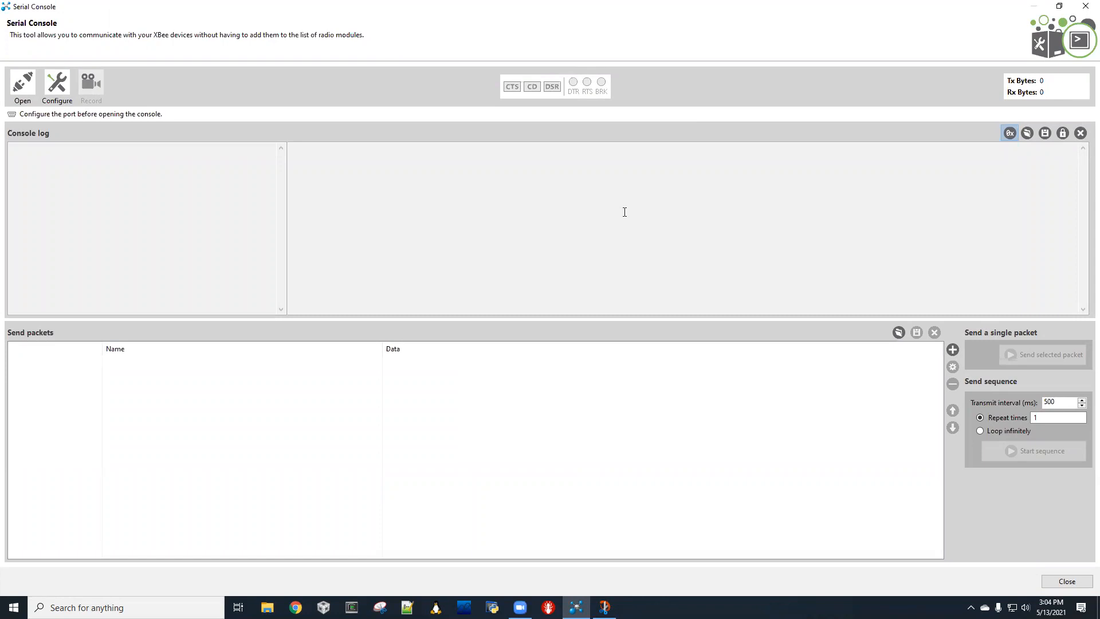
mouse_move(431, 194)
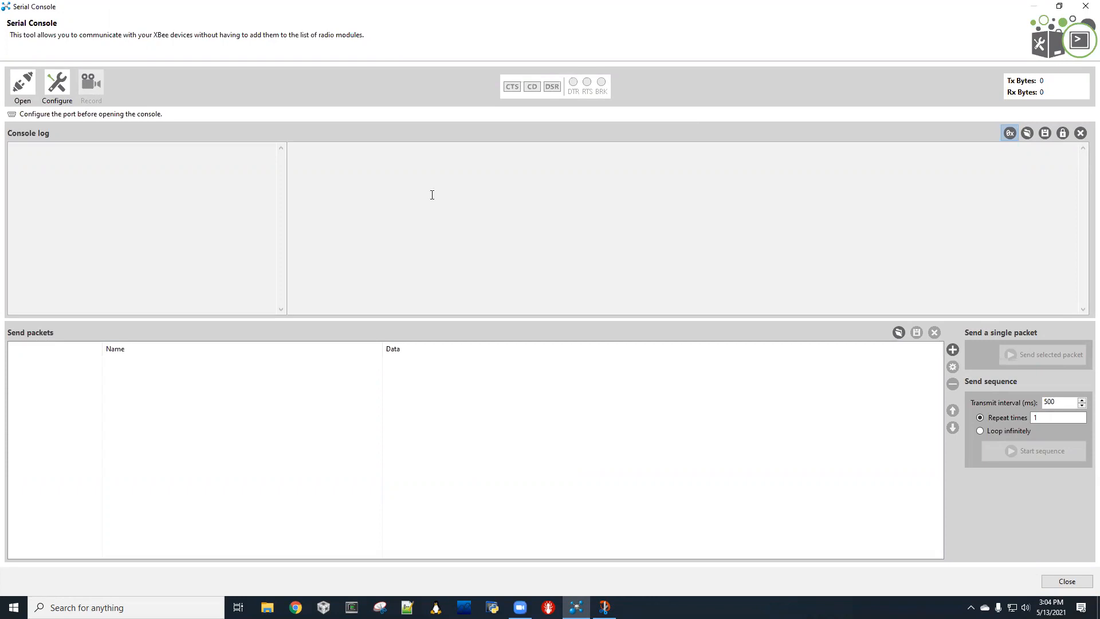
Connect the Serial Console to COM9 at 9600/8/N/1/N.
left_click(22, 85)
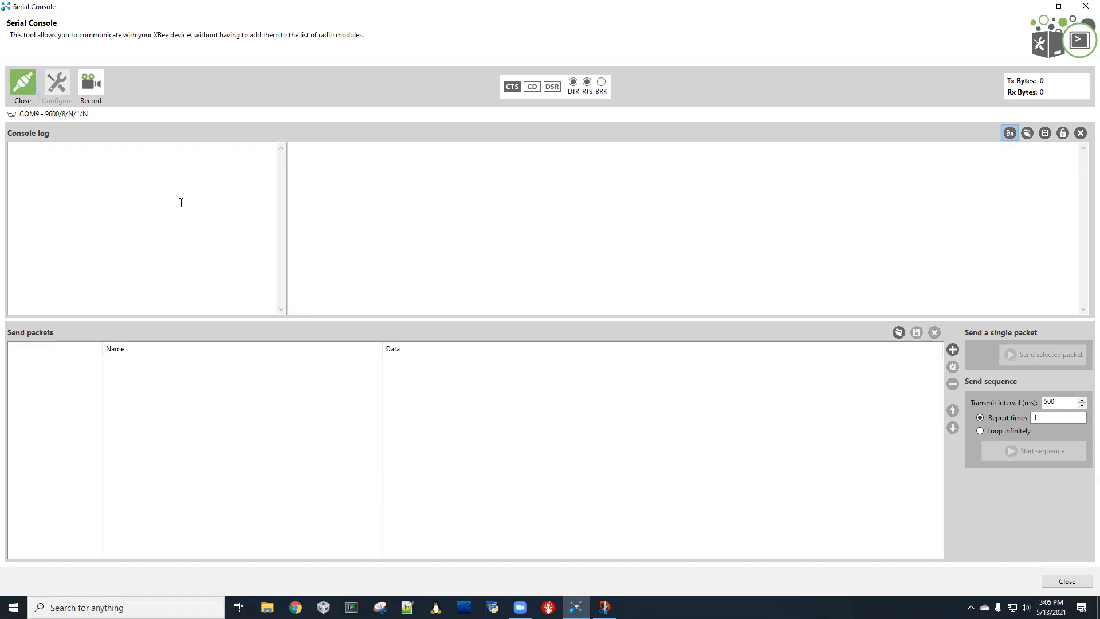
Create packet_0 with ASCII data 'Hello!' in the send list.
left_click(952, 350)
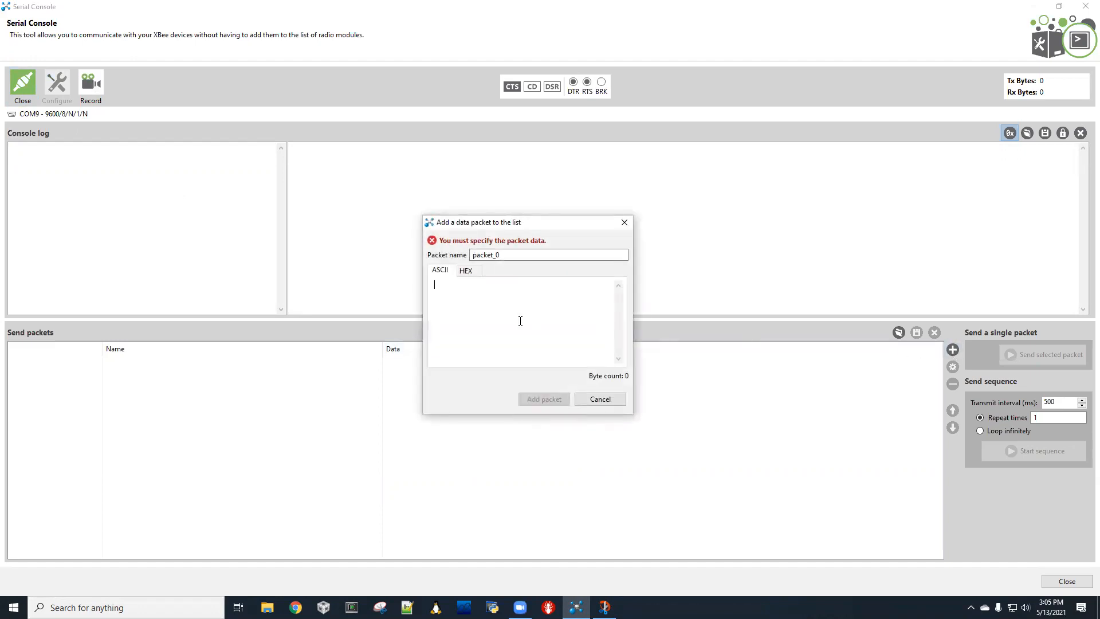
type("Hell")
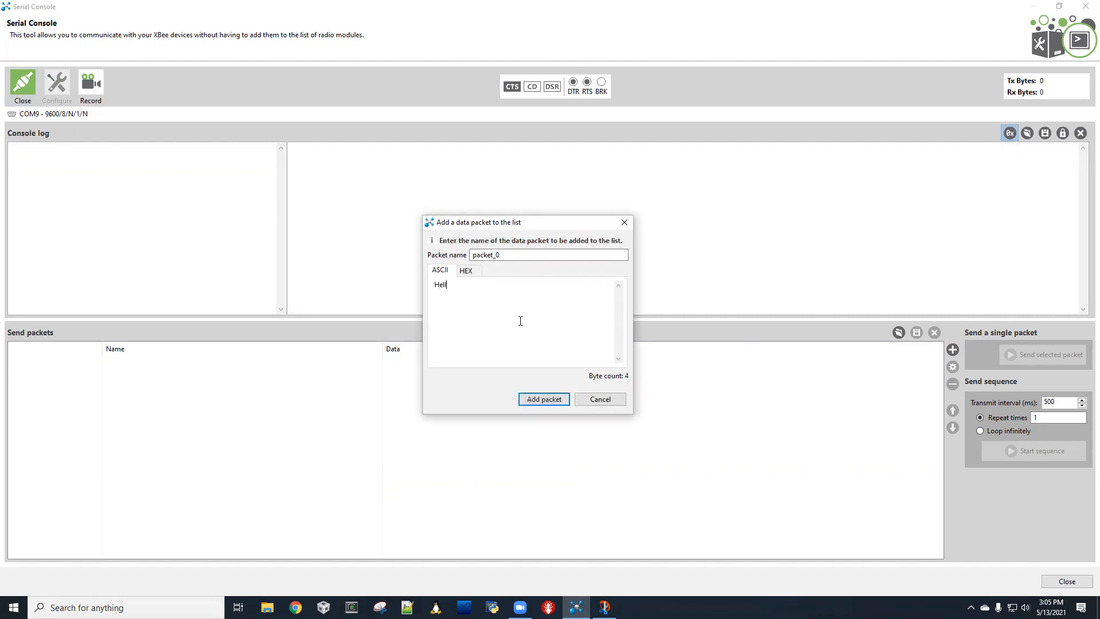
type("o!")
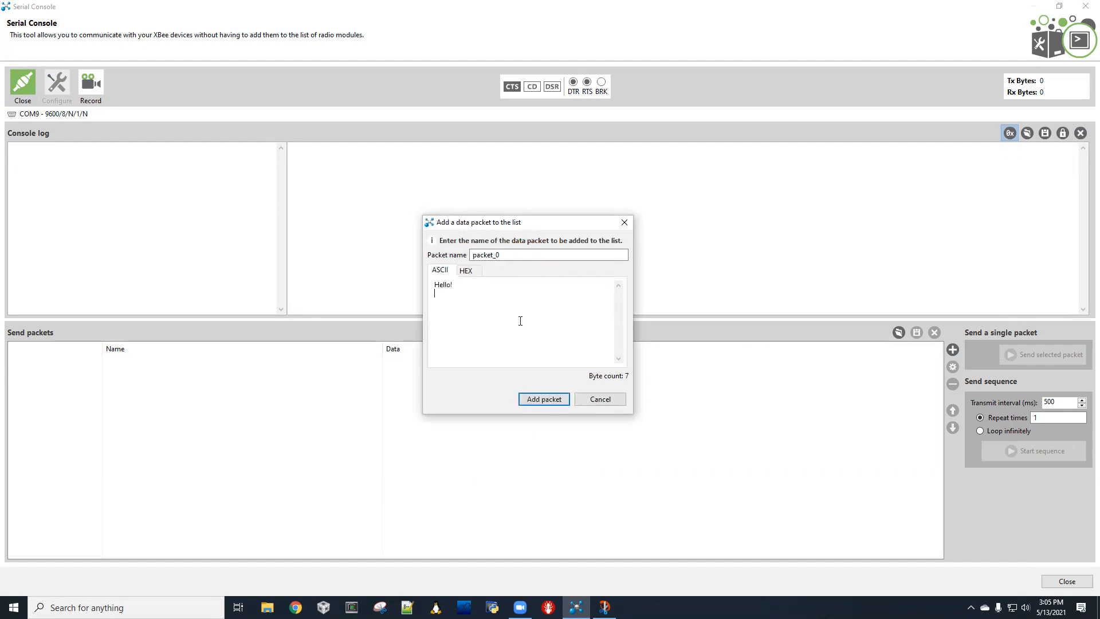
left_click(543, 398)
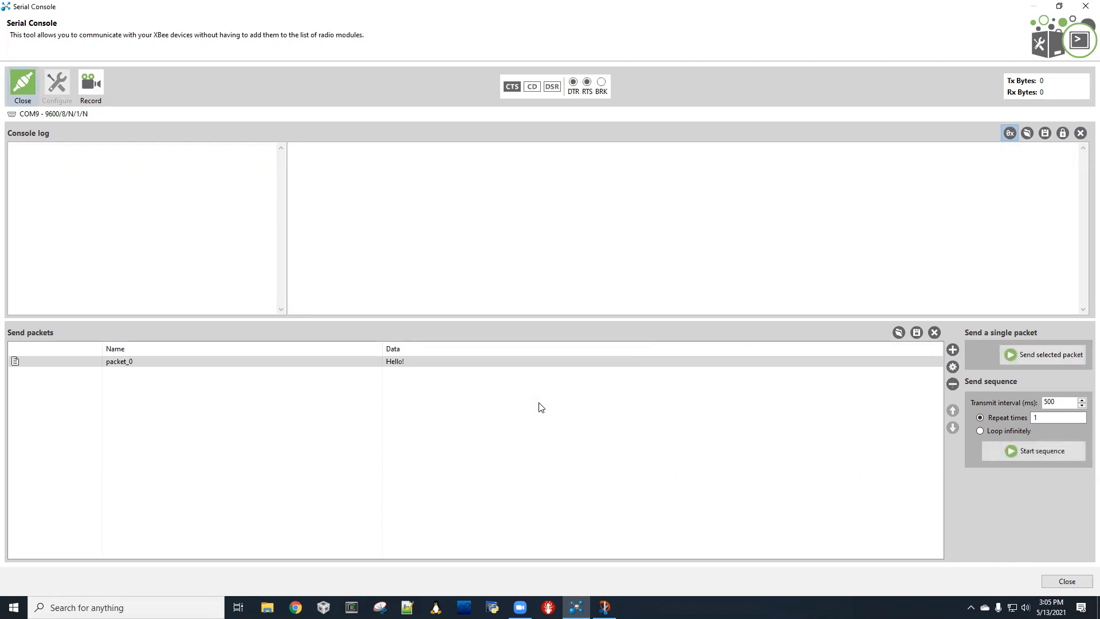
mouse_move(1044, 354)
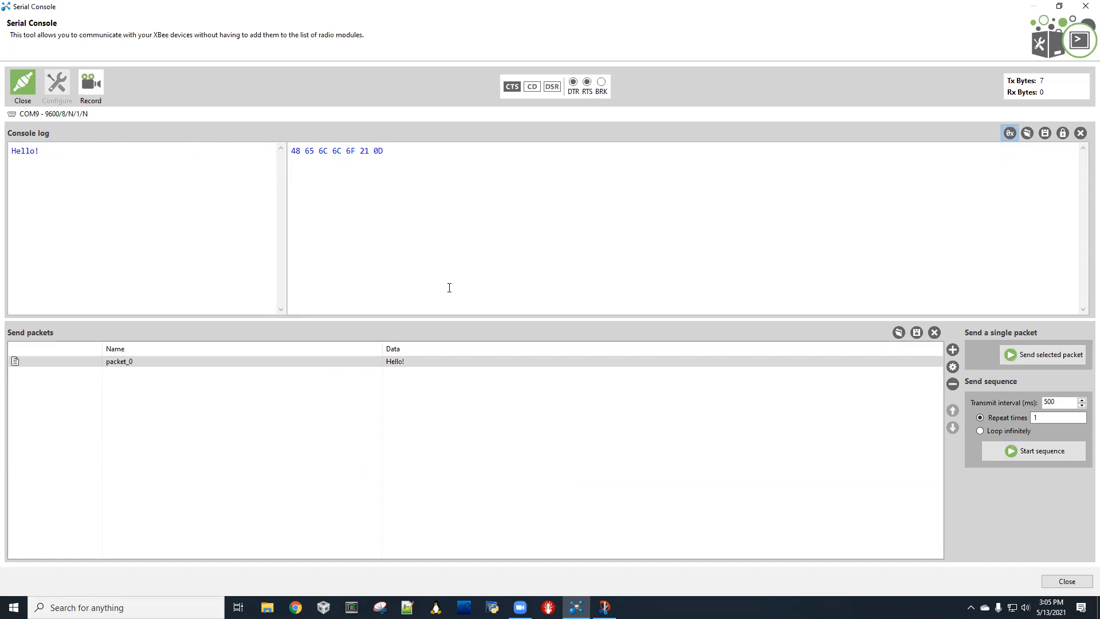
mouse_move(824, 335)
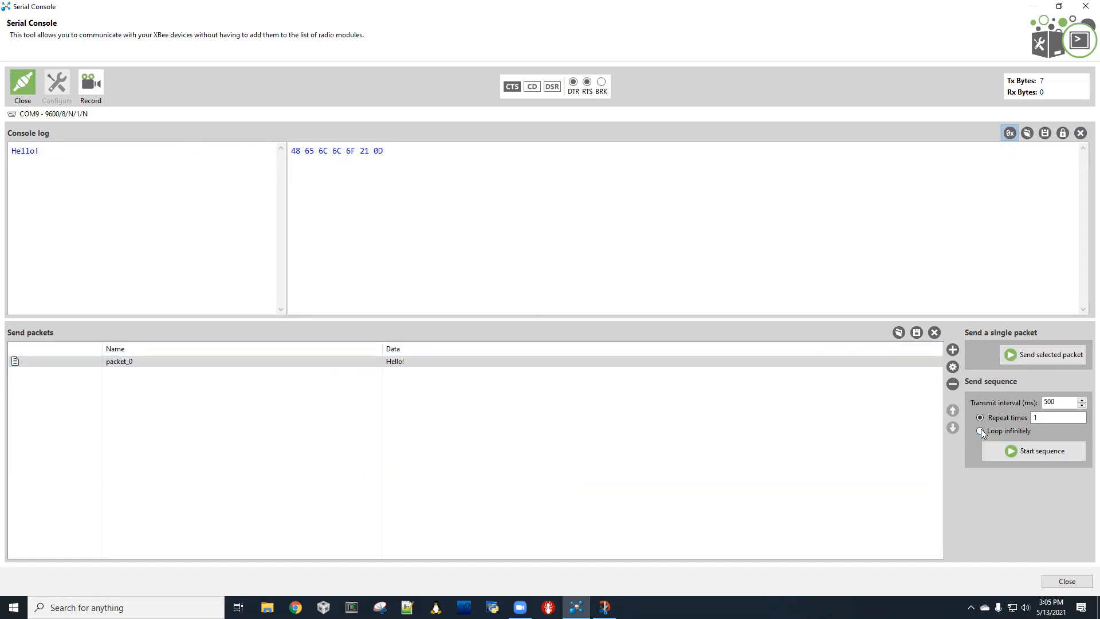
Select Loop infinitely and start the Hello! send sequence.
left_click(980, 430)
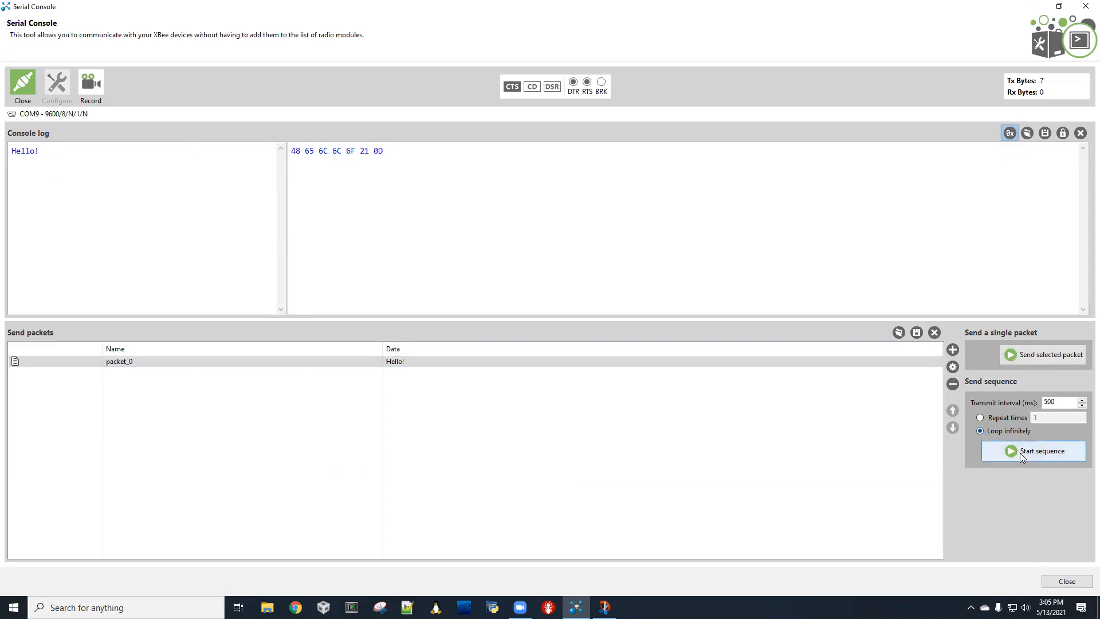
left_click(1041, 451)
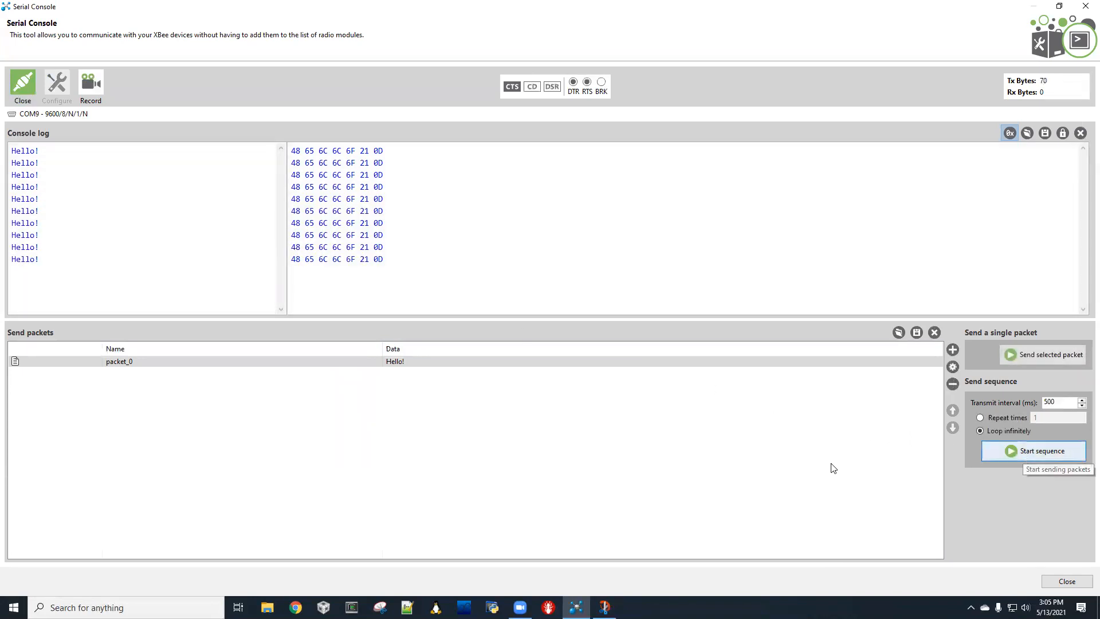
mouse_move(828, 468)
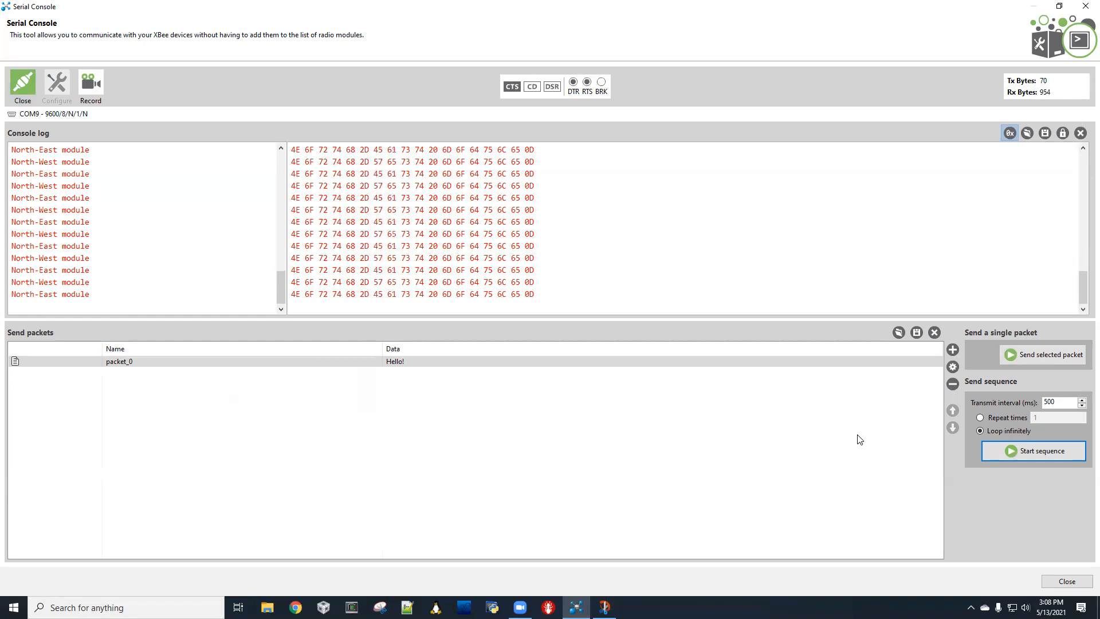
mouse_move(944, 407)
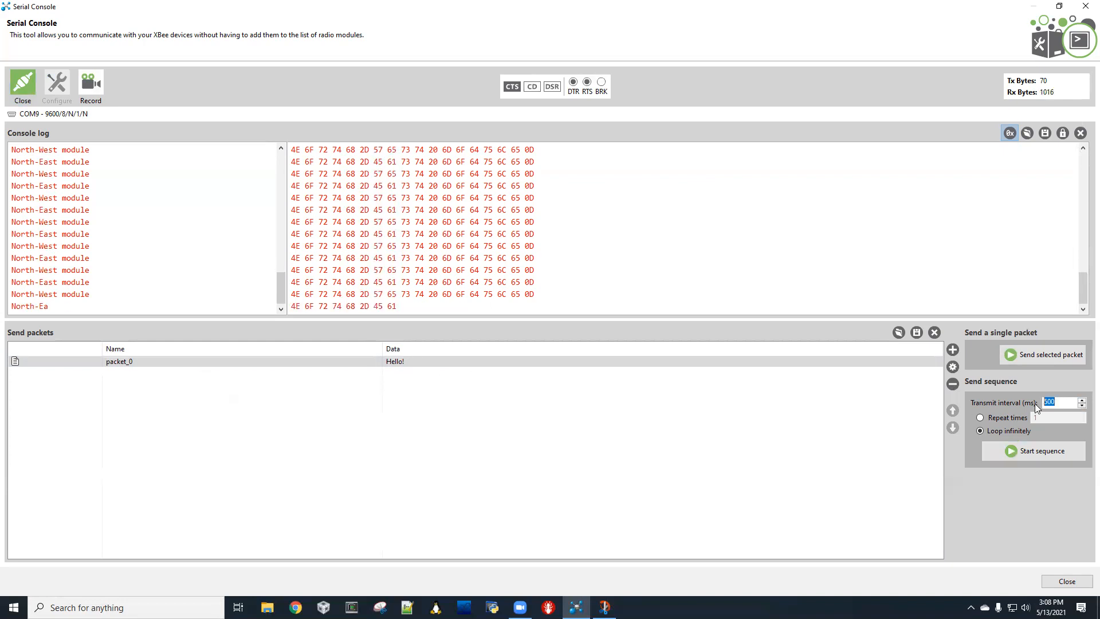
Restart the Hello! loop at a 2000 ms interval, then close the console.
type("2000")
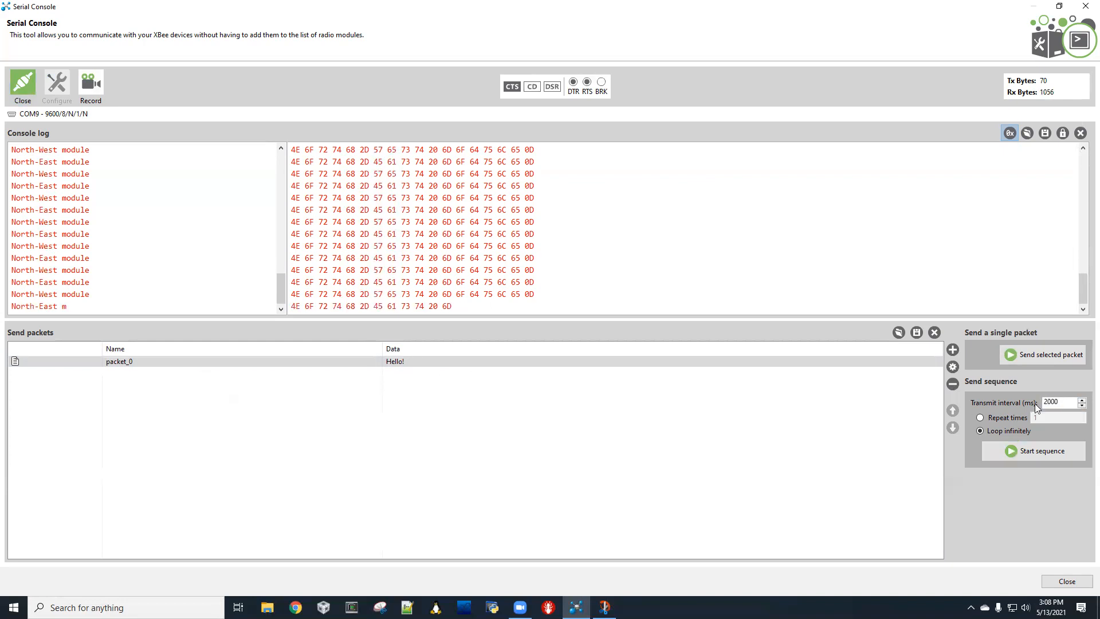
left_click(1039, 450)
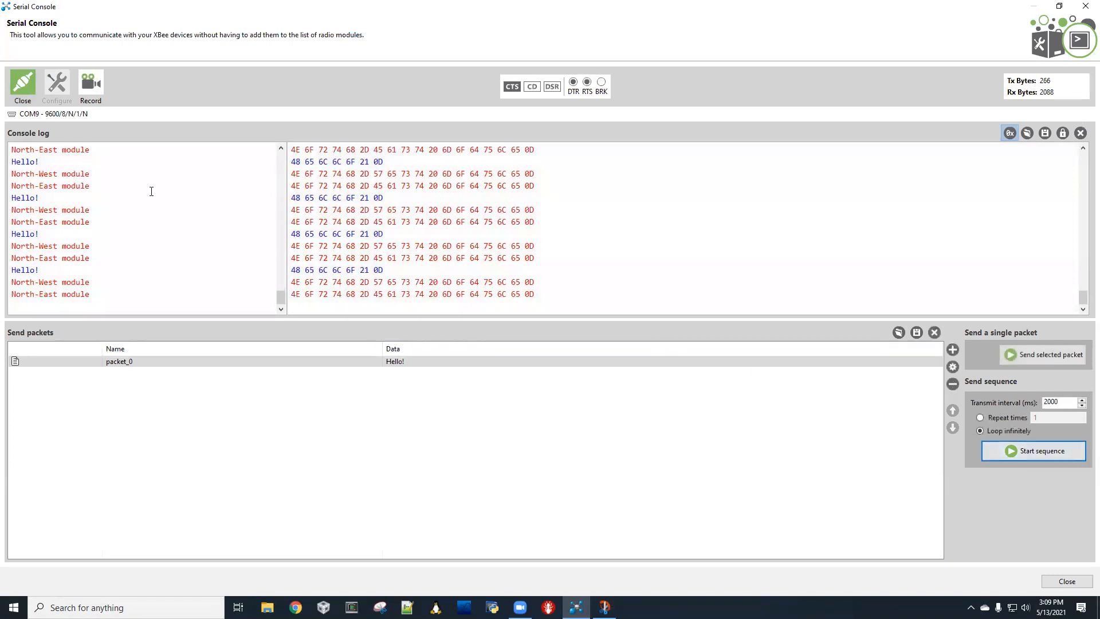
left_click(22, 84)
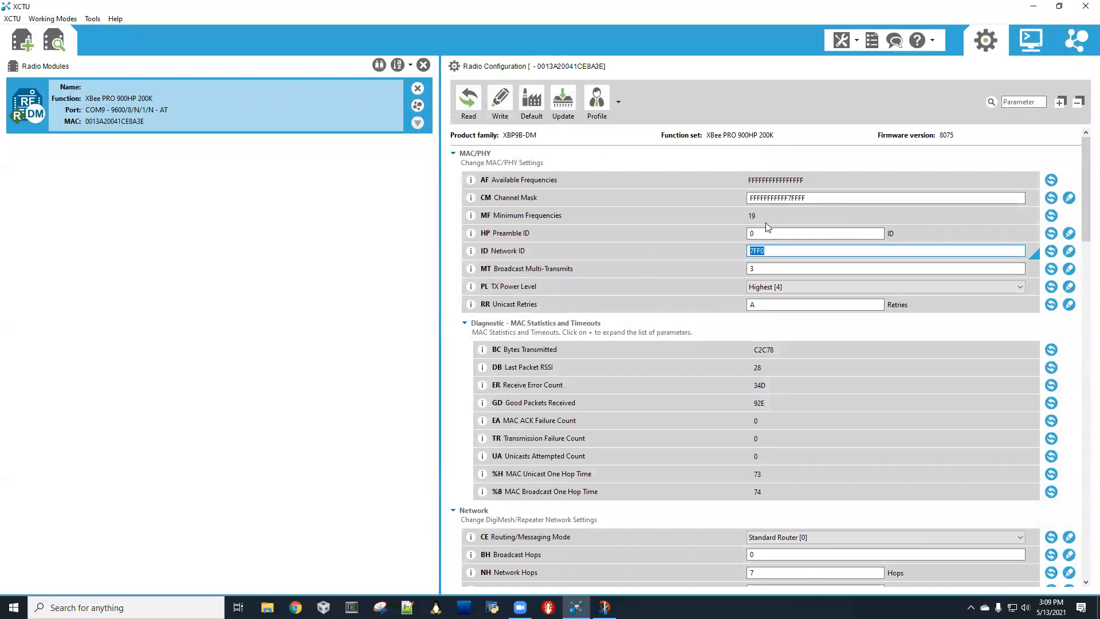
mouse_move(775, 249)
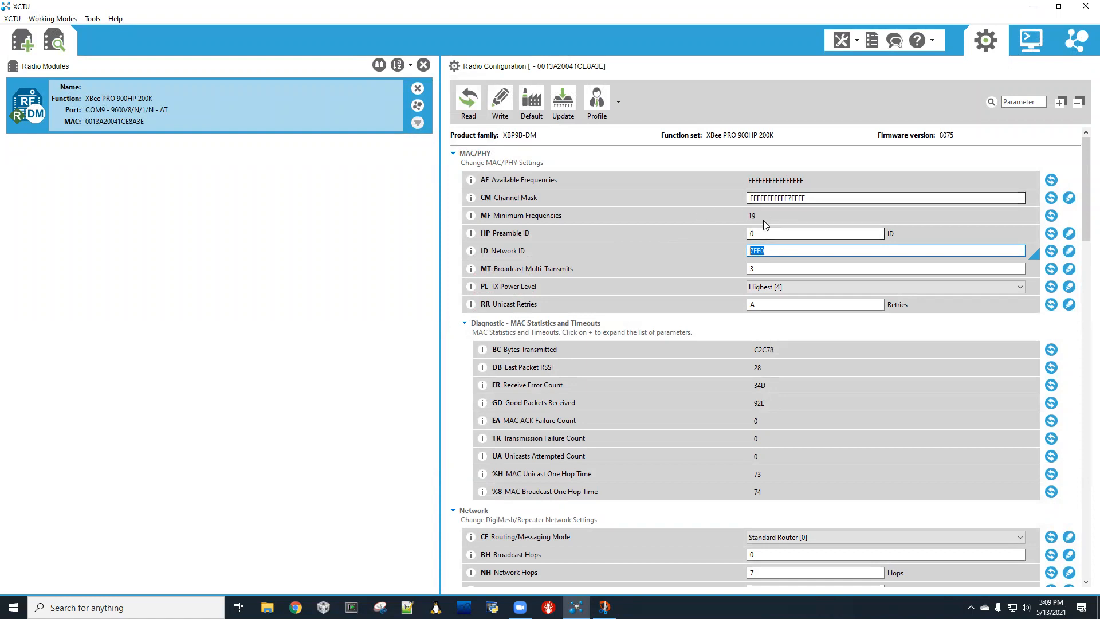
mouse_move(631, 222)
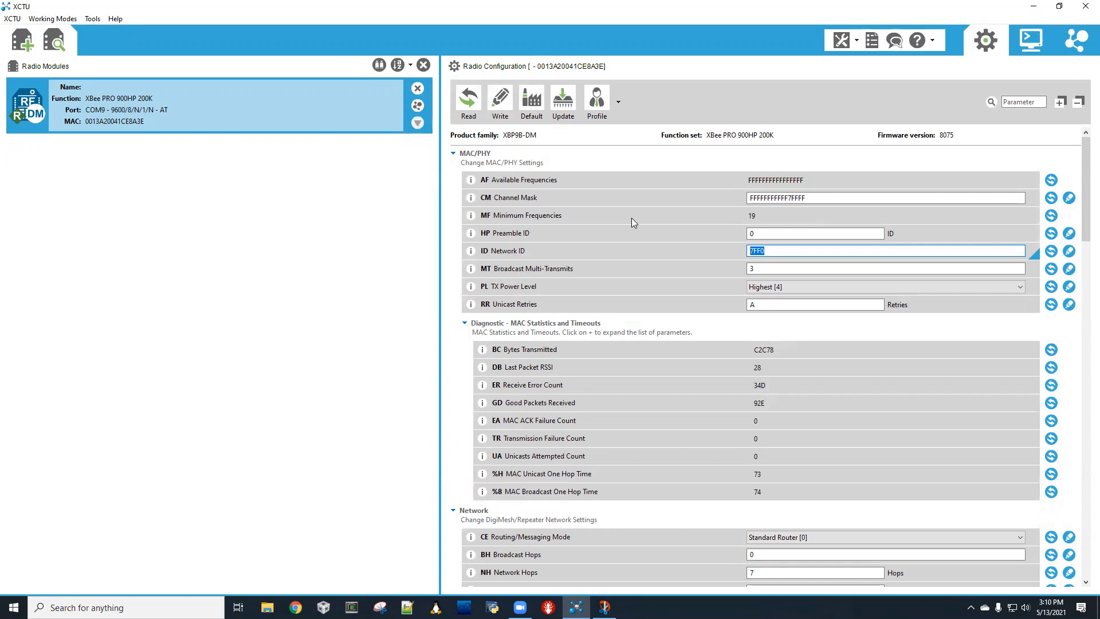
mouse_move(746, 206)
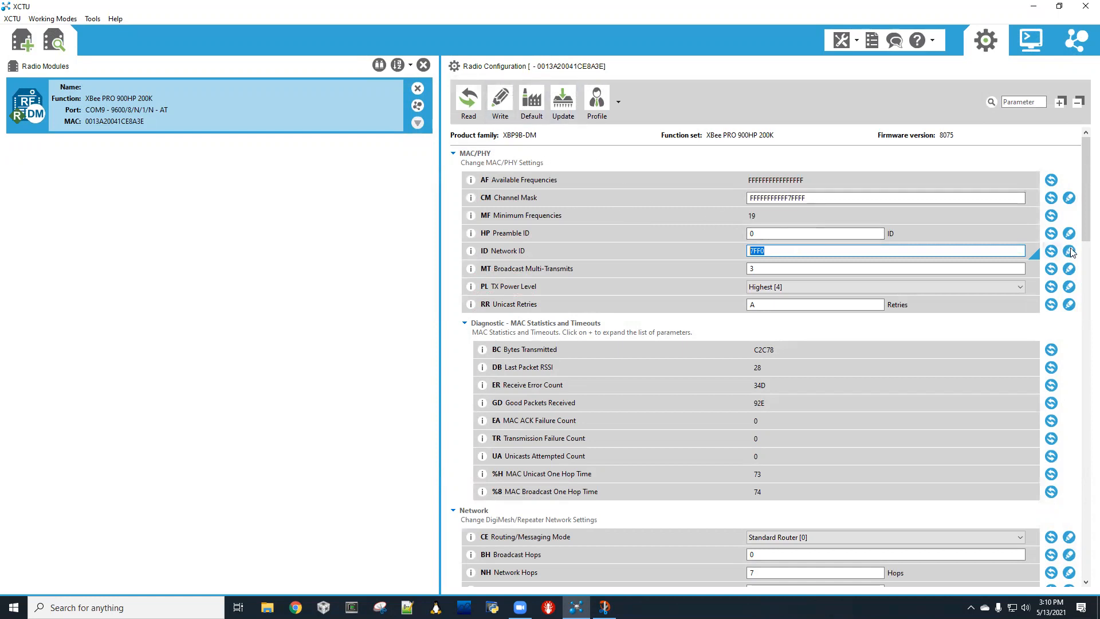
mouse_move(1069, 250)
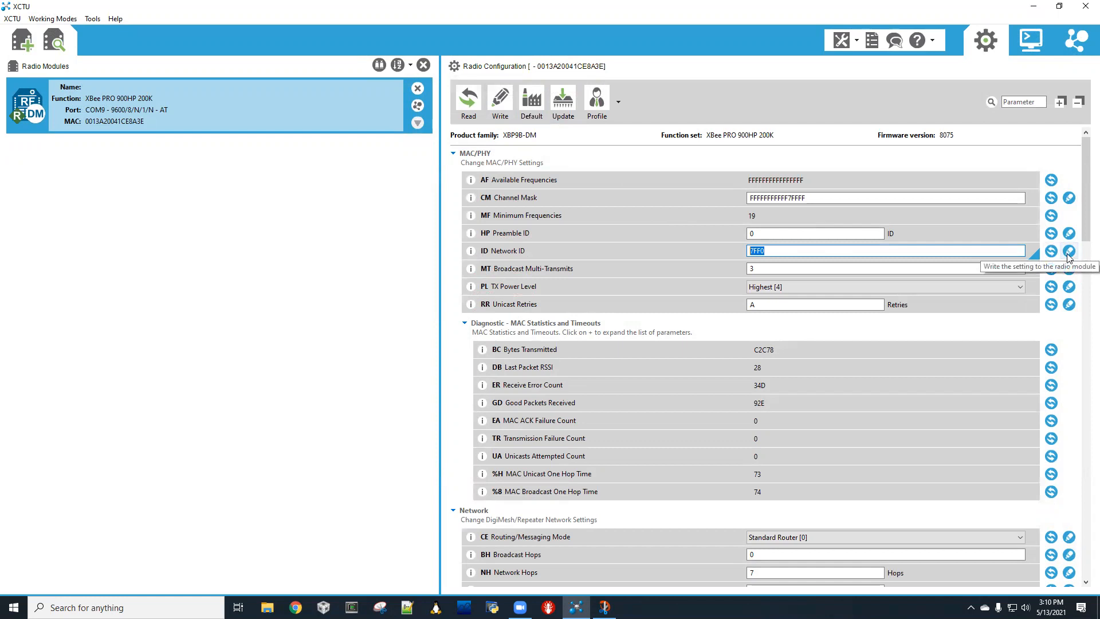